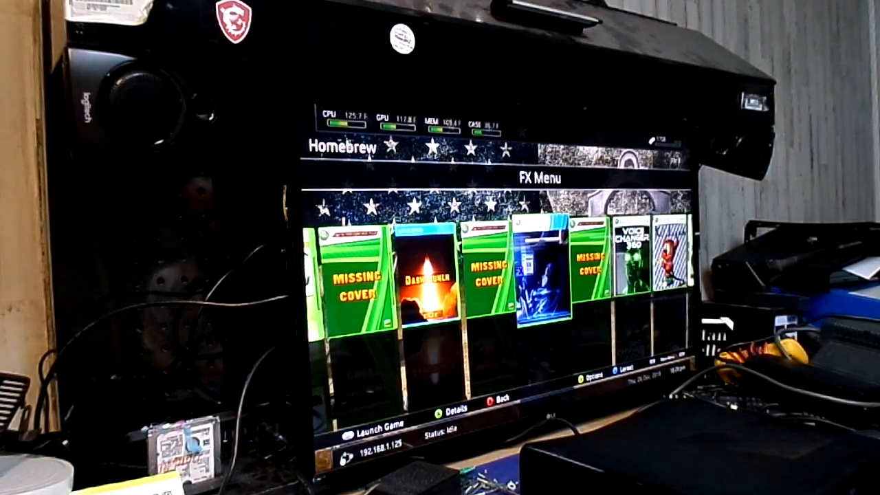
{"action": "scroll", "scroll_direction": "left", "scroll_amount": 3}
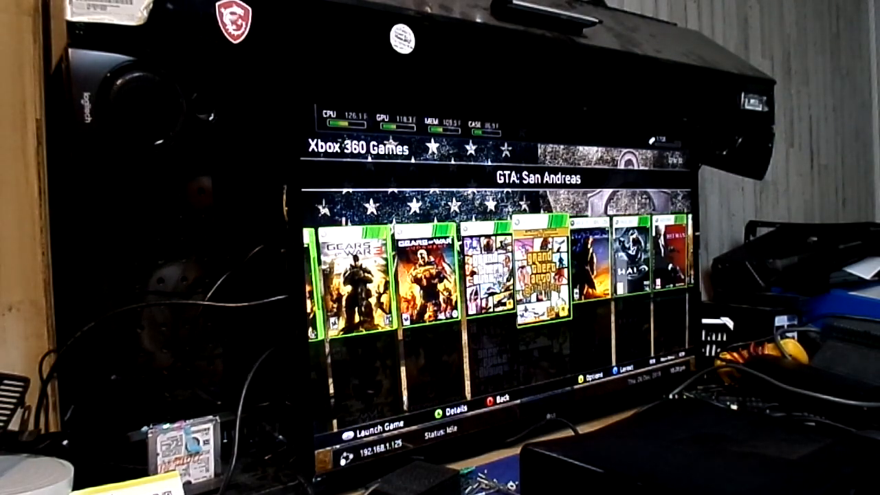
{"action": "scroll", "scroll_direction": "right", "scroll_amount": 3}
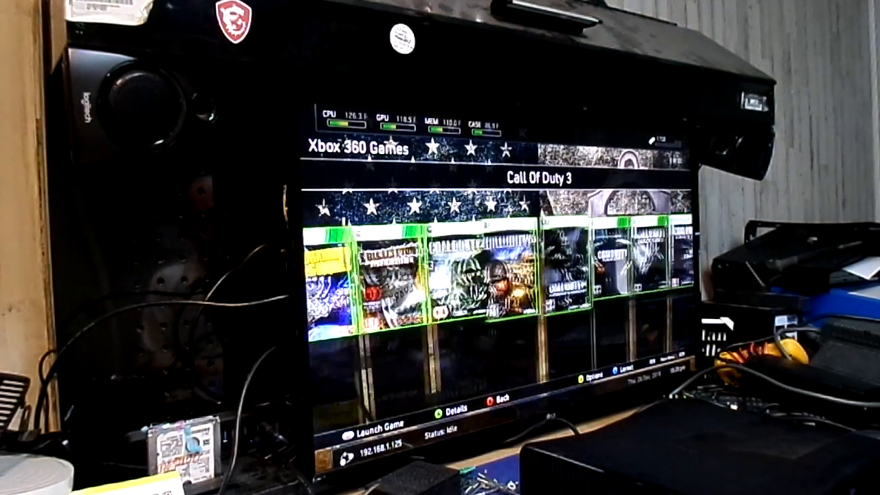
{"action": "scroll", "scroll_direction": "left", "scroll_amount": 3}
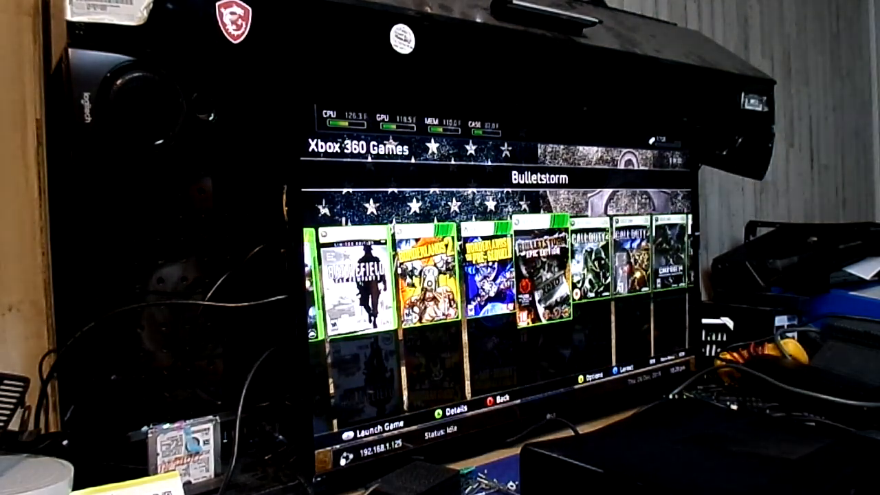